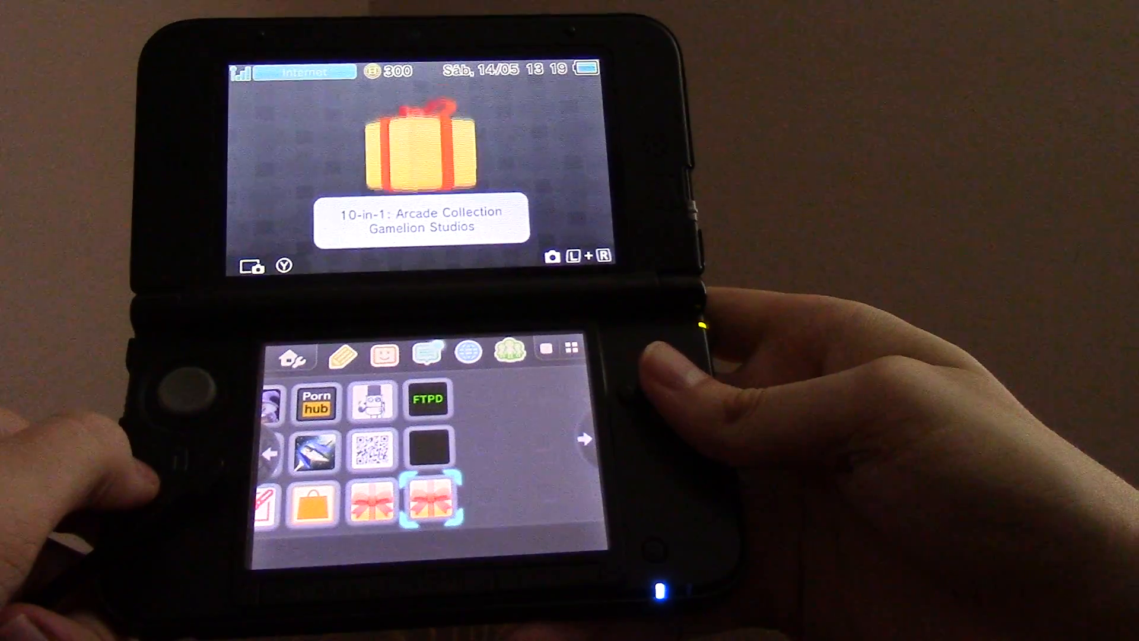
Unwrap the 10-in-1: Arcade Collection gift, then the 2048 gift to reveal their icons.
{"action": "left_click", "coordinate": [428, 502]}
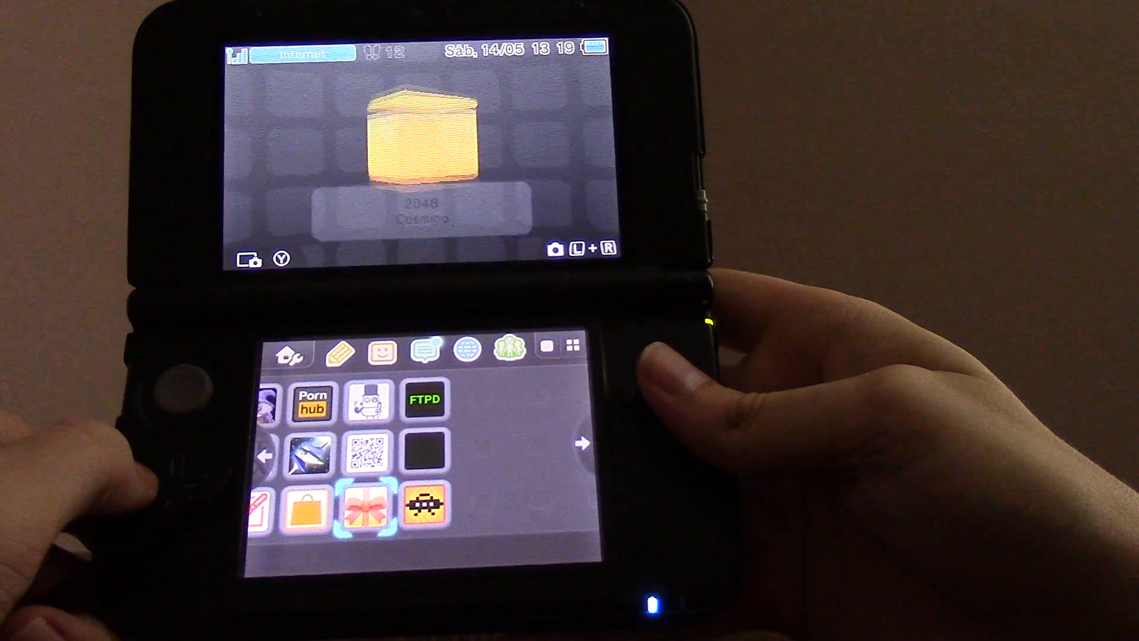
{"action": "left_click", "coordinate": [365, 511]}
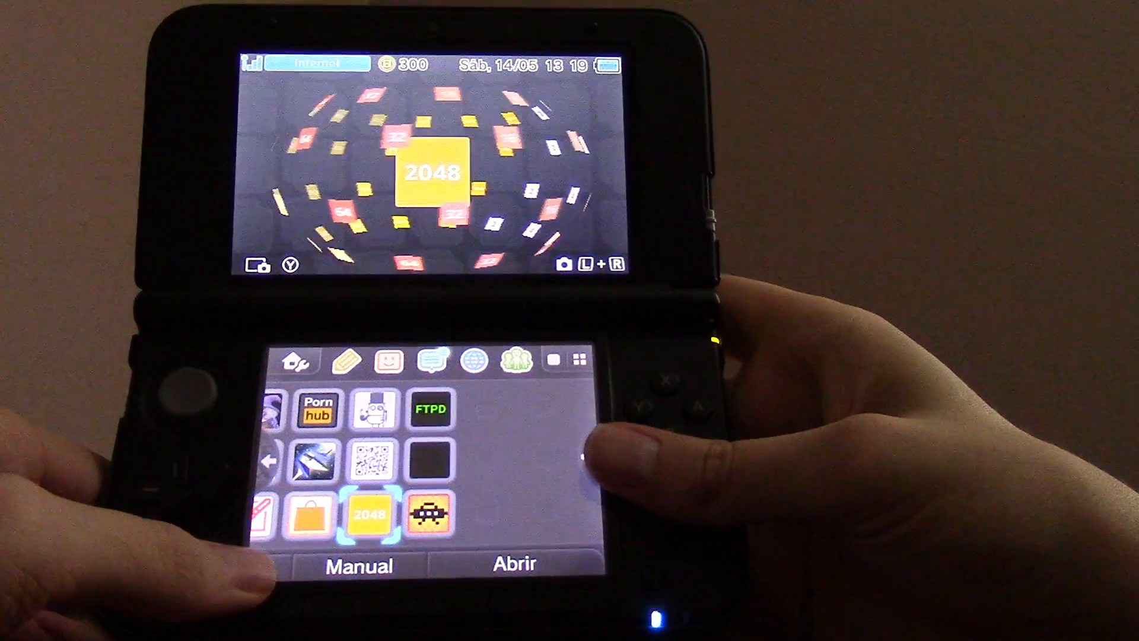